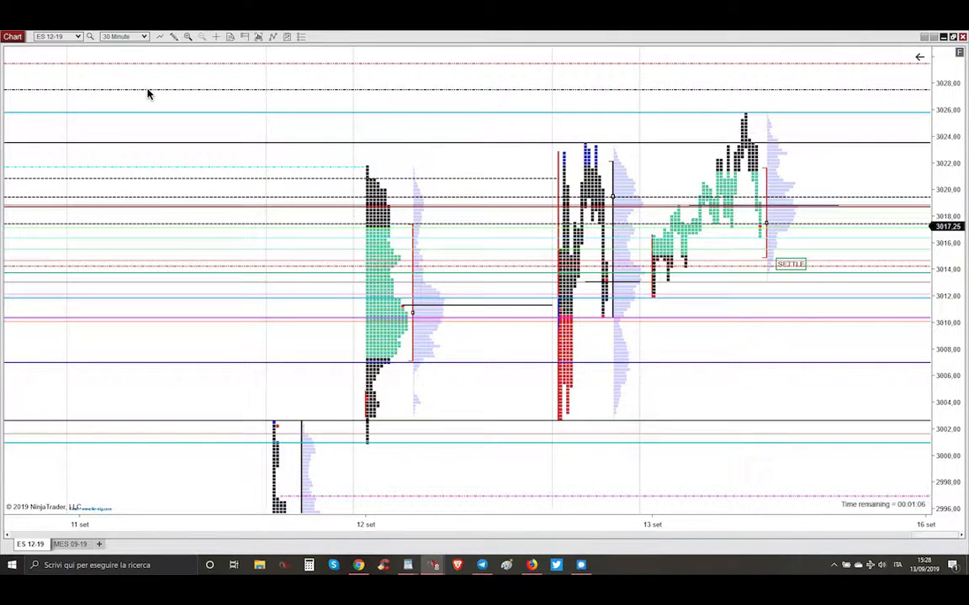
mouse_move(556, 347)
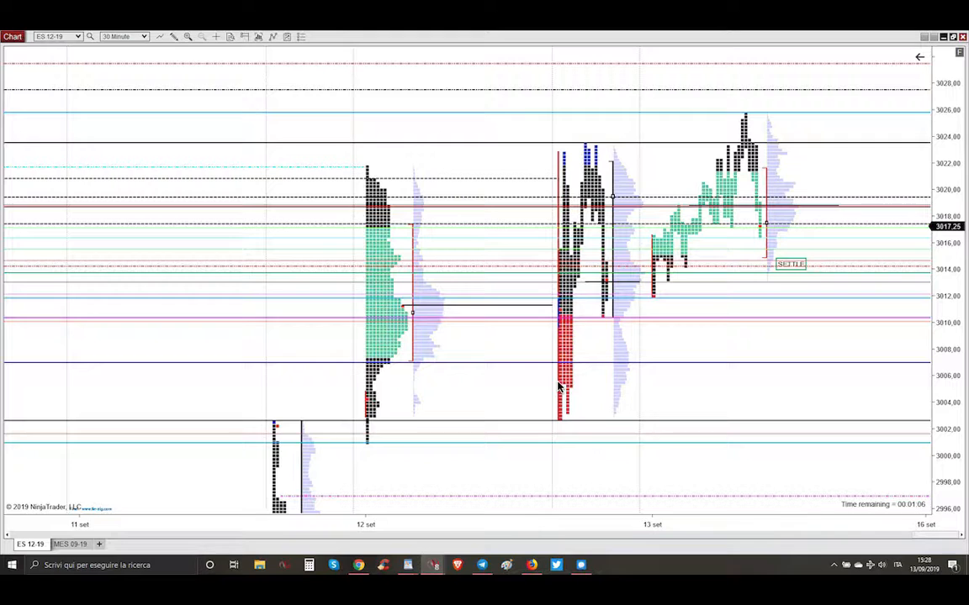
mouse_move(304, 491)
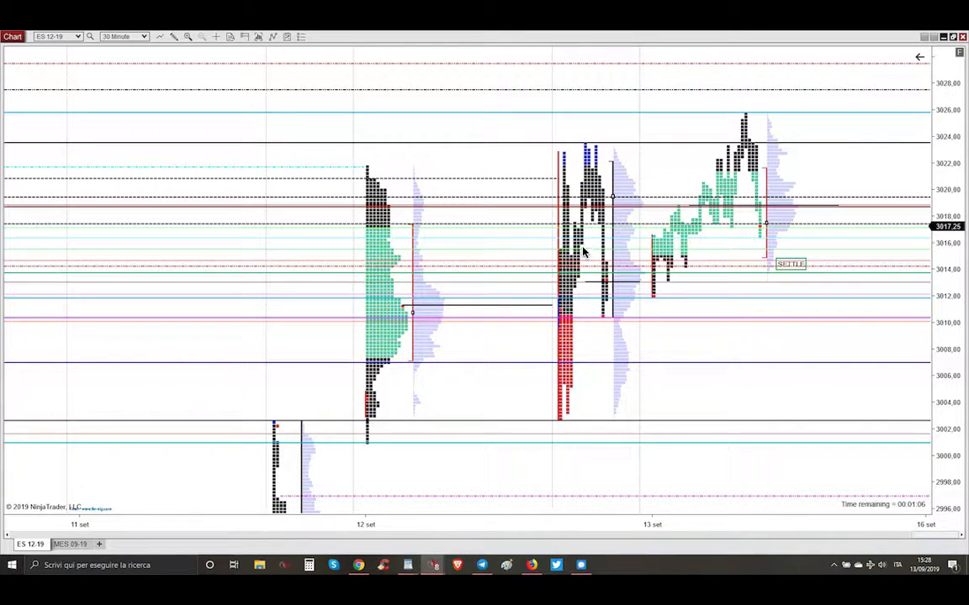
mouse_move(598, 215)
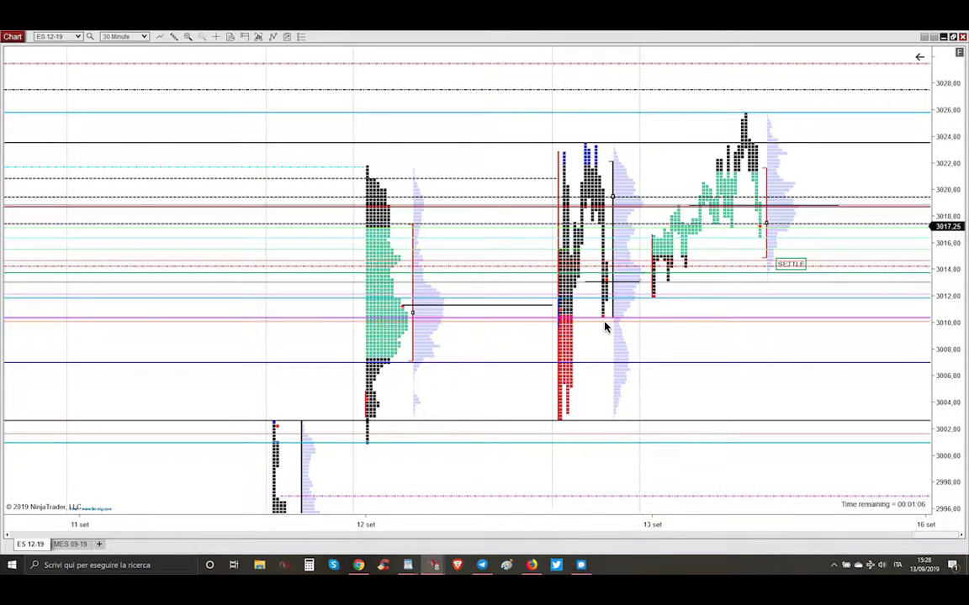
mouse_move(610, 192)
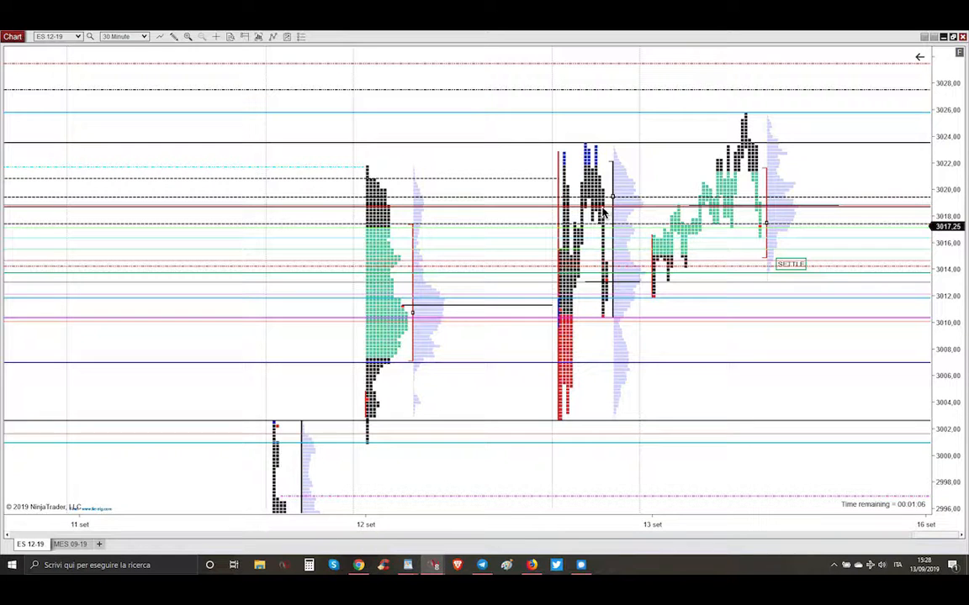
mouse_move(666, 274)
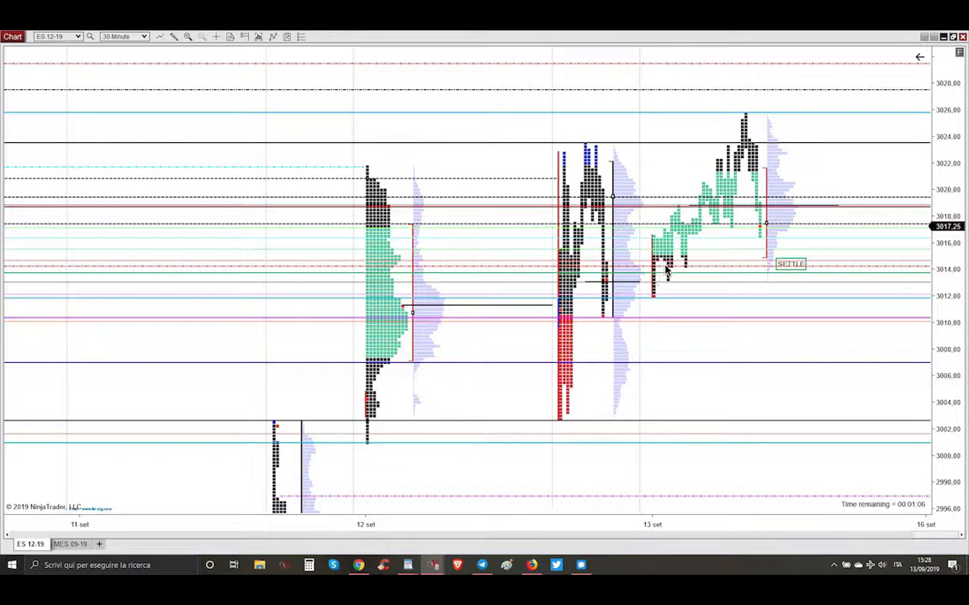
mouse_move(649, 217)
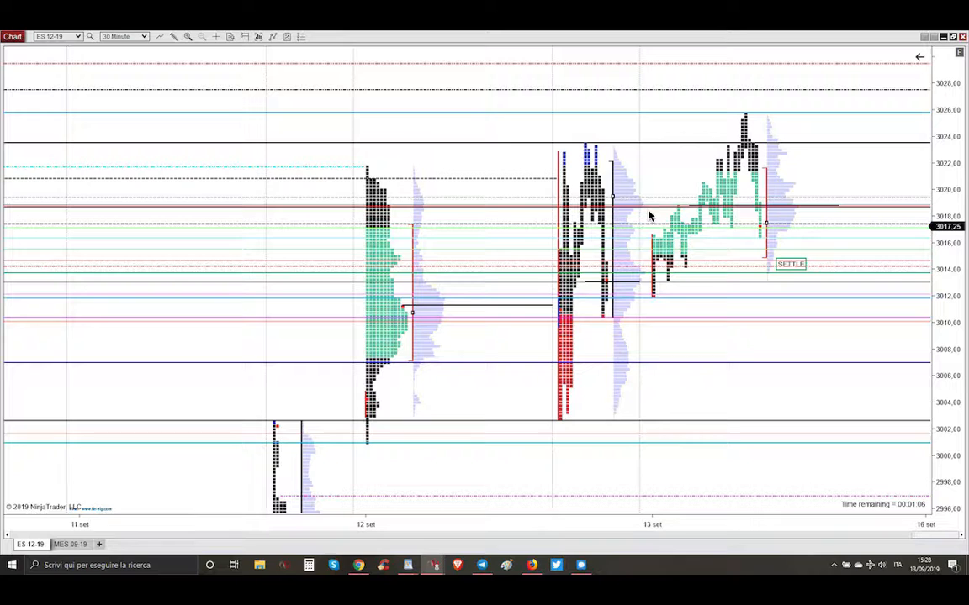
mouse_move(707, 183)
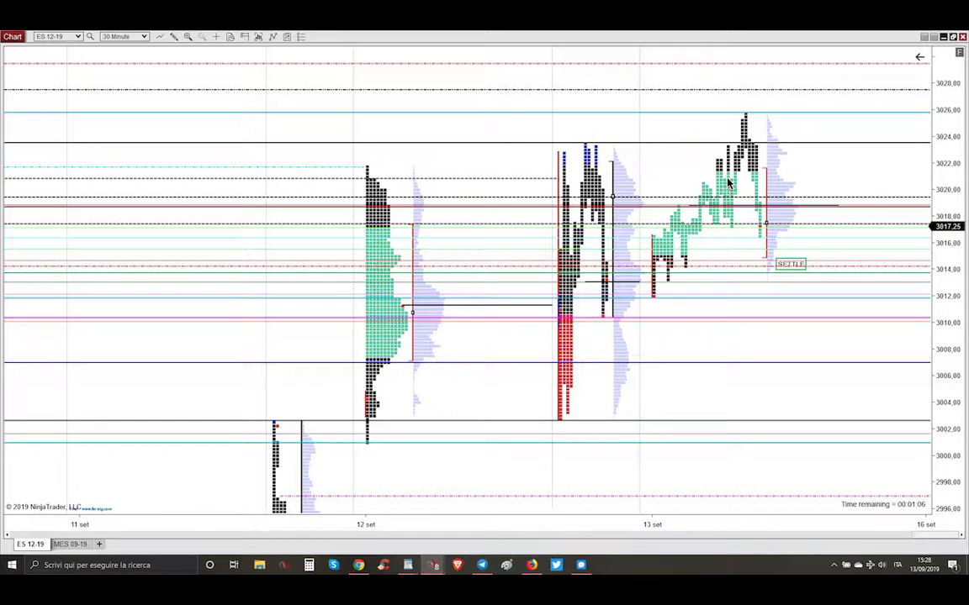
mouse_move(723, 150)
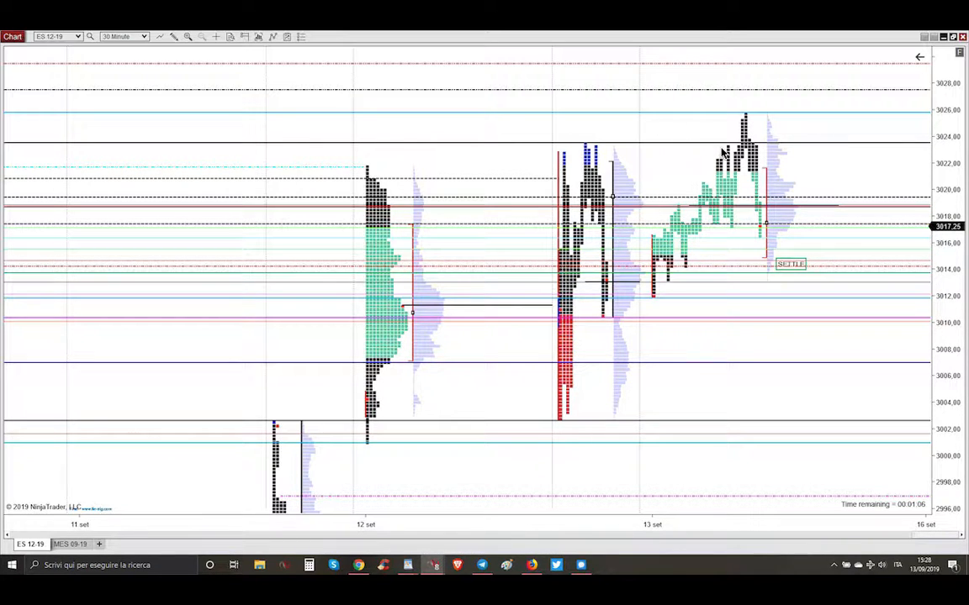
mouse_move(771, 226)
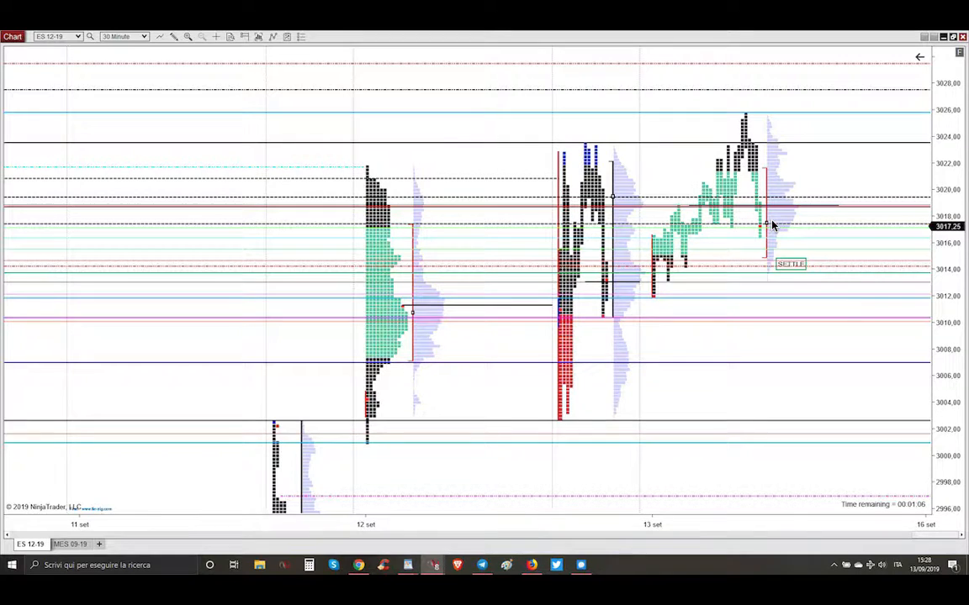
mouse_move(632, 236)
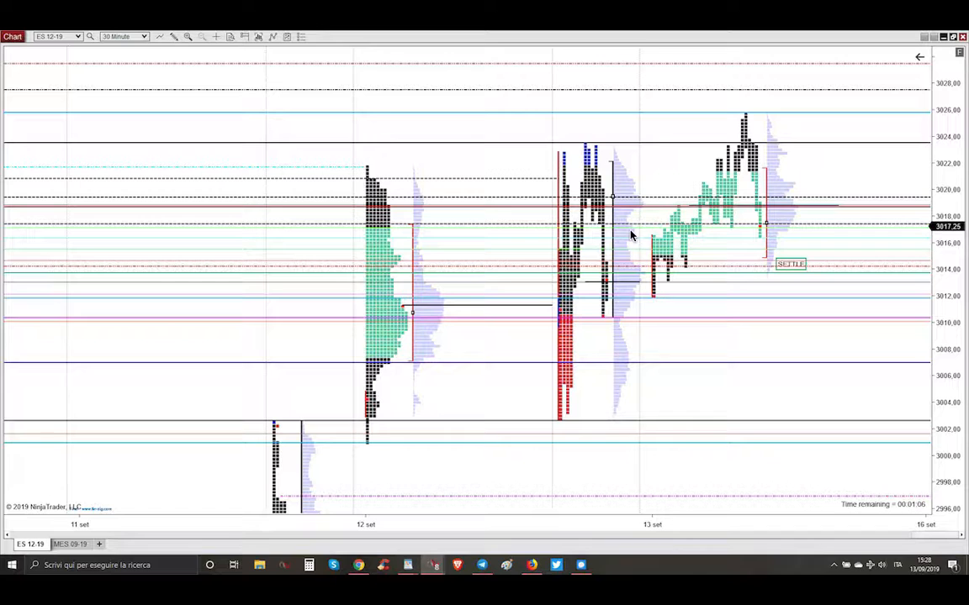
mouse_move(676, 239)
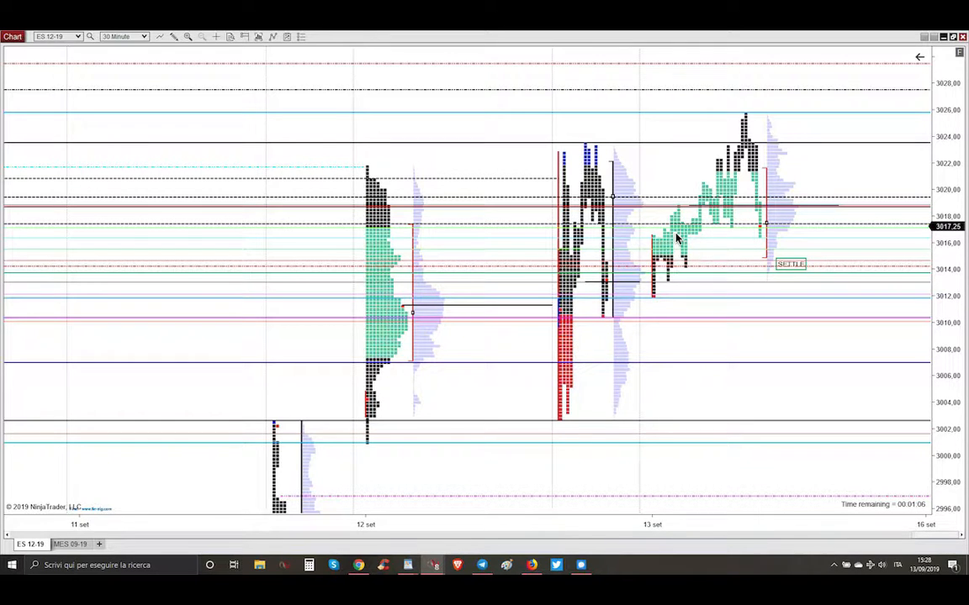
mouse_move(770, 220)
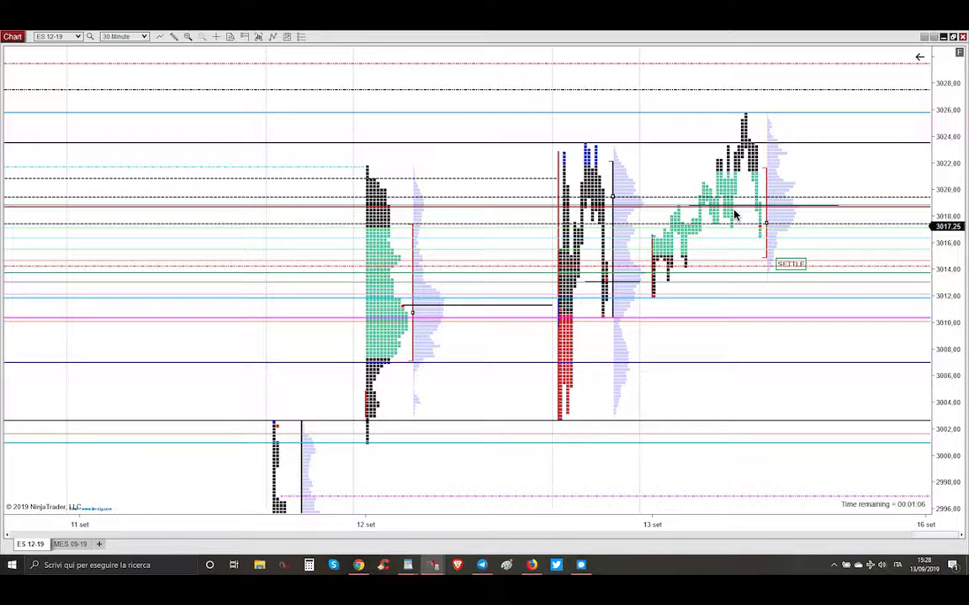
mouse_move(753, 213)
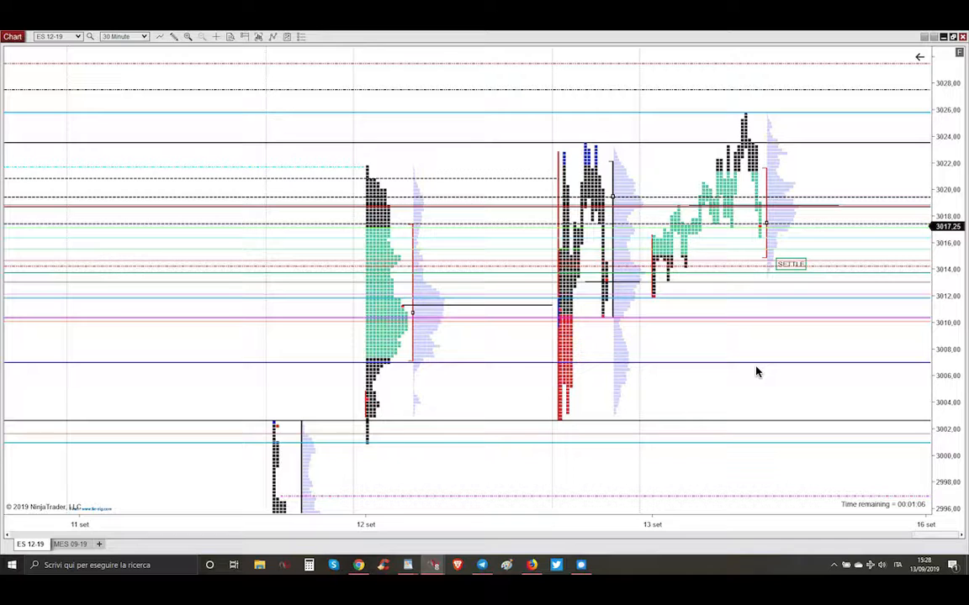
mouse_move(768, 220)
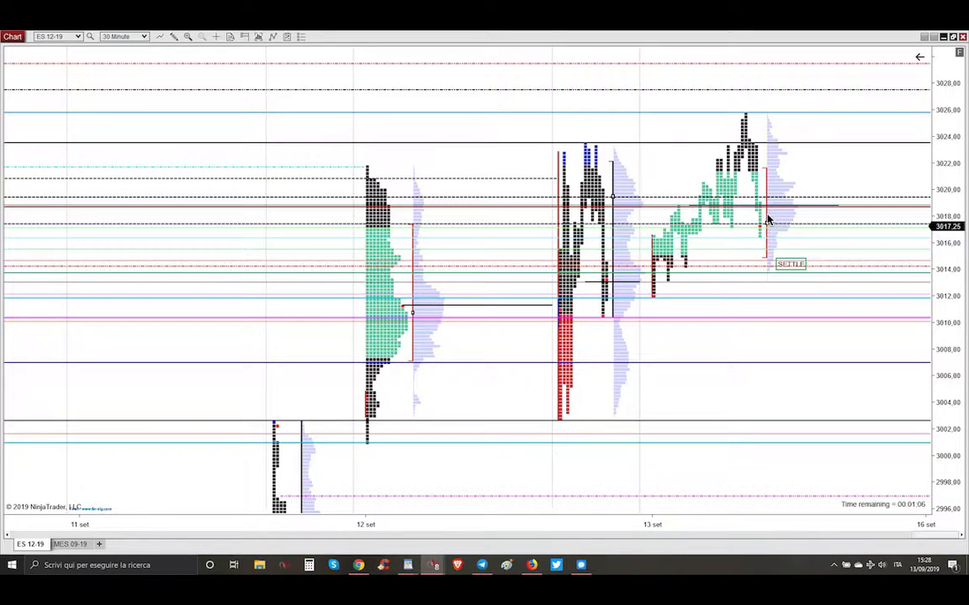
mouse_move(766, 248)
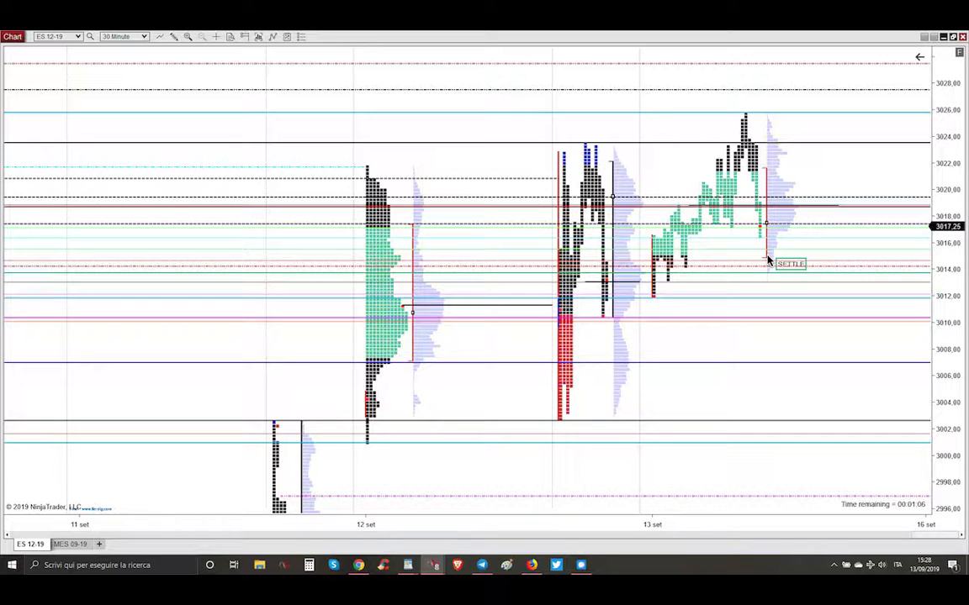
mouse_move(764, 335)
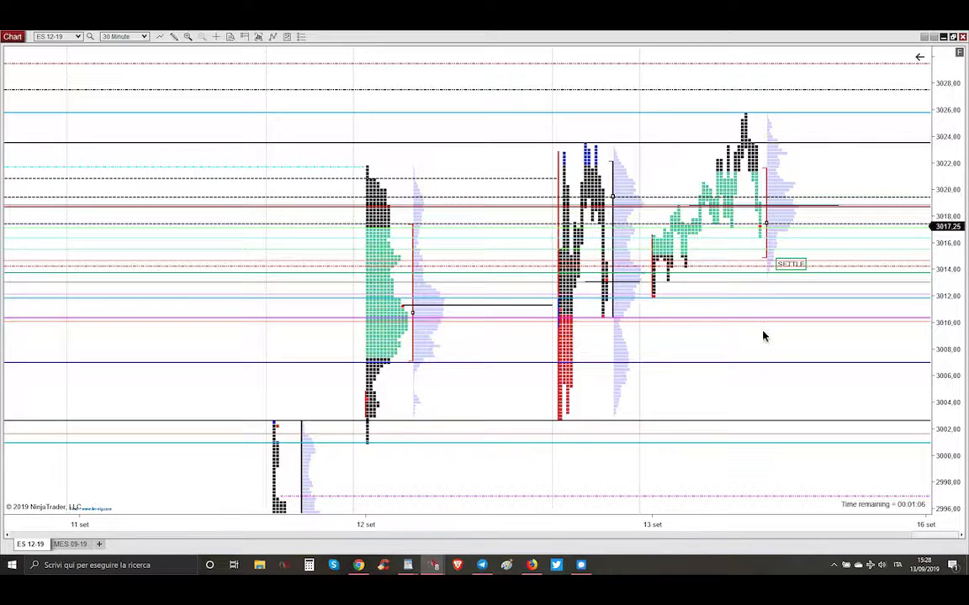
mouse_move(765, 371)
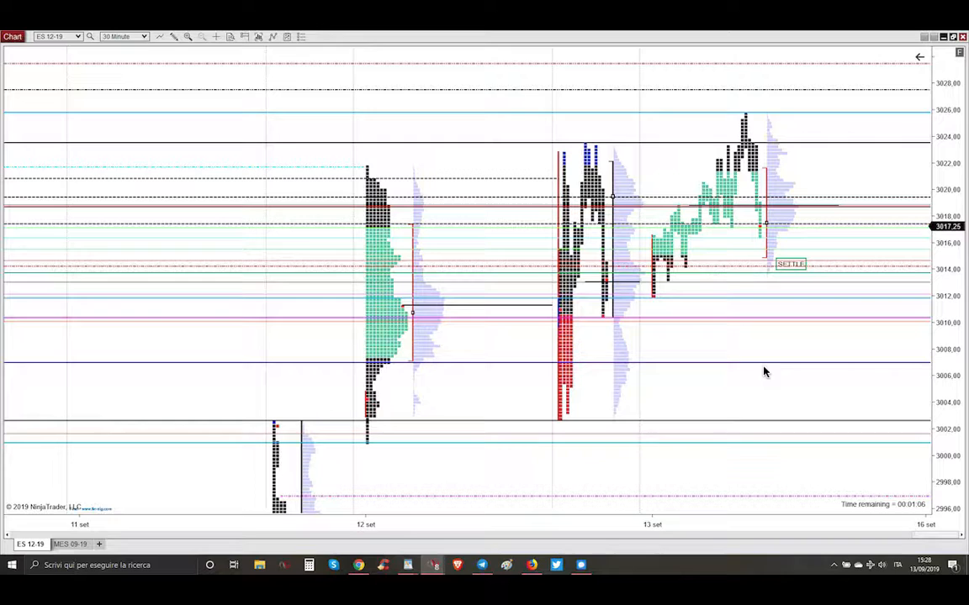
mouse_move(763, 370)
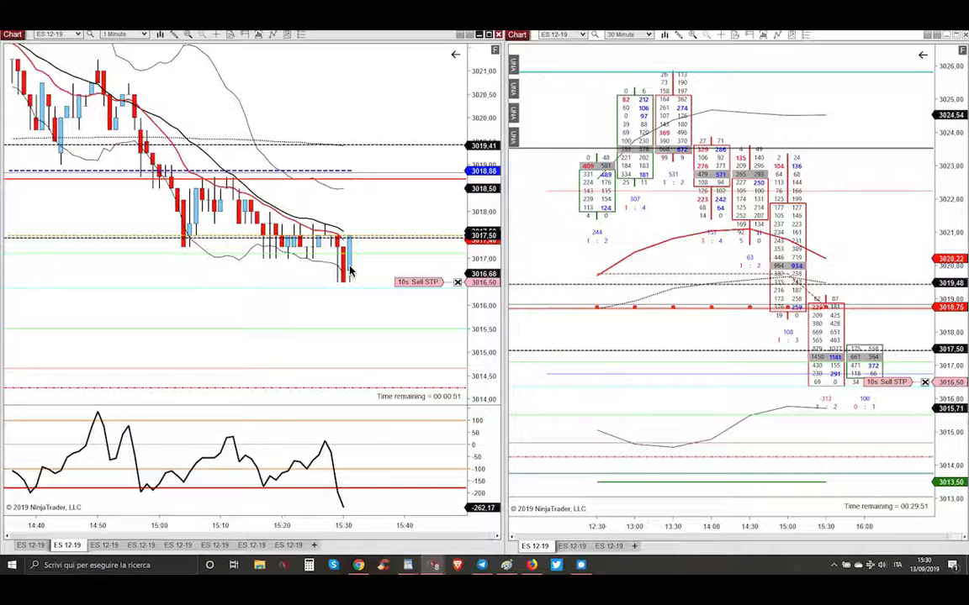
mouse_move(392, 291)
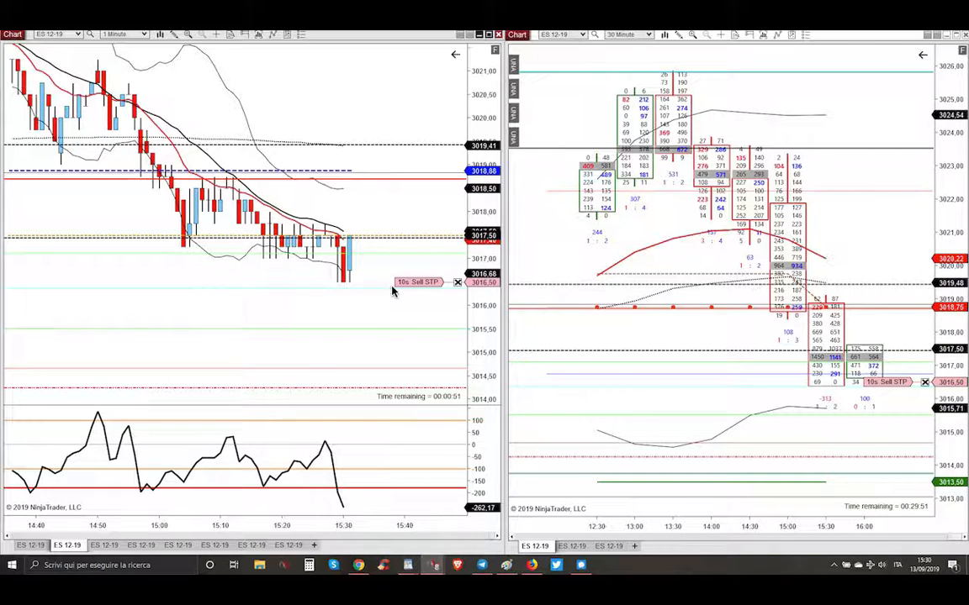
mouse_move(352, 283)
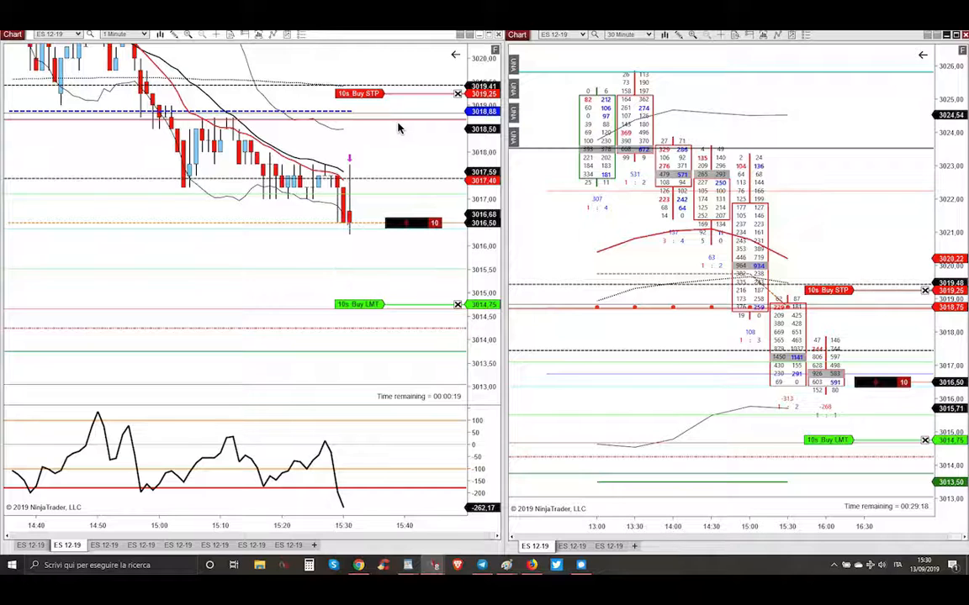
mouse_move(378, 124)
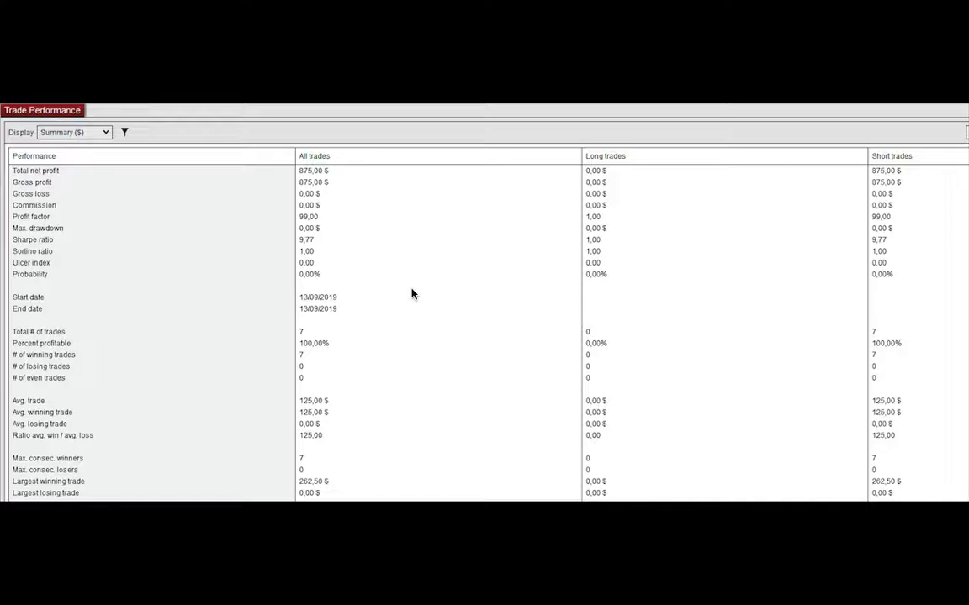
mouse_move(374, 170)
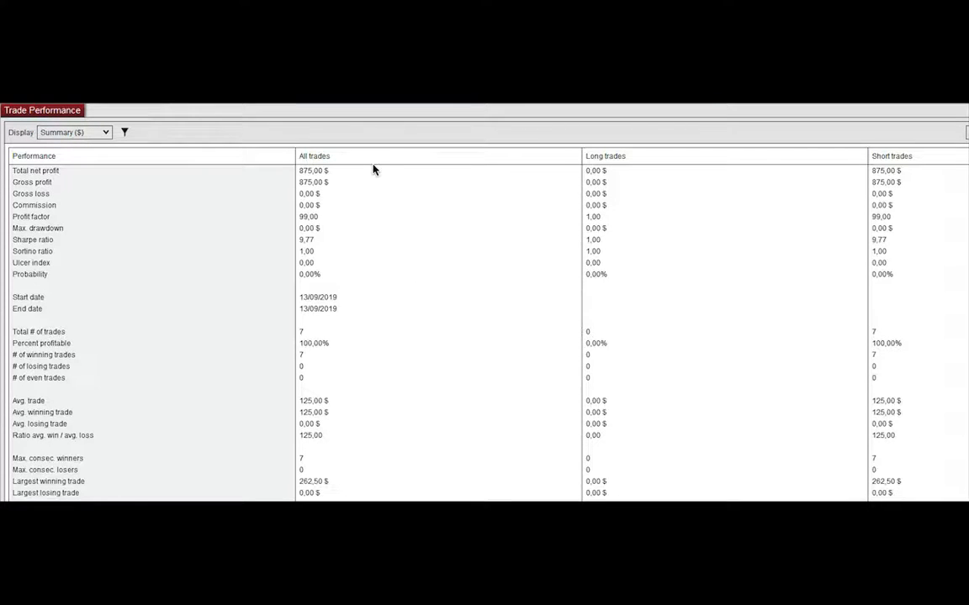